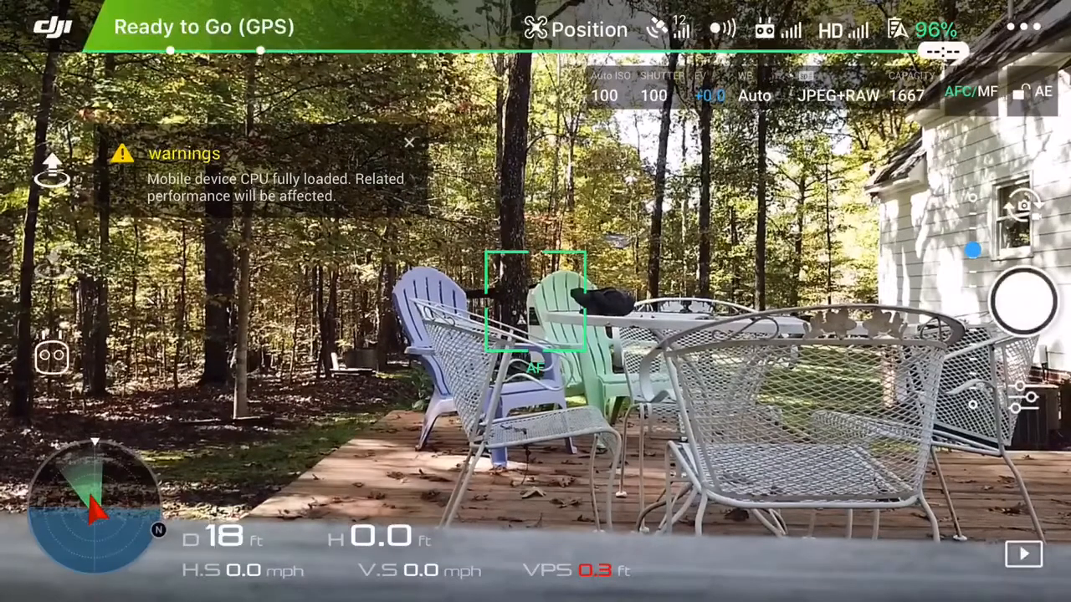
Step: View the signal interference chart from Image Transmission Settings, leaving channel mode automatic
{"action": "left_click", "coordinate": [408, 142]}
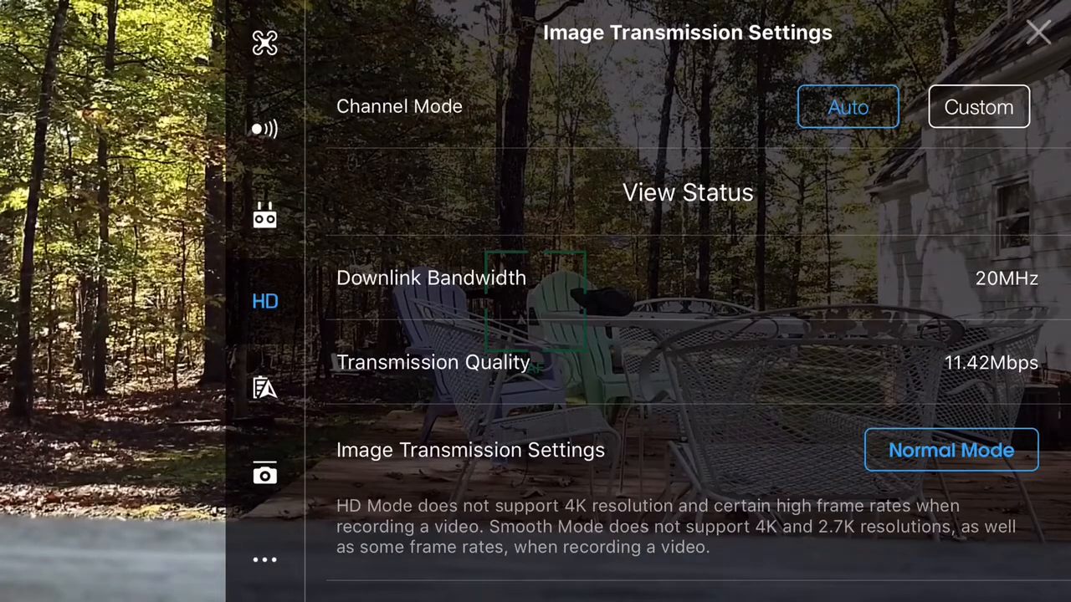
{"action": "left_click", "coordinate": [686, 190]}
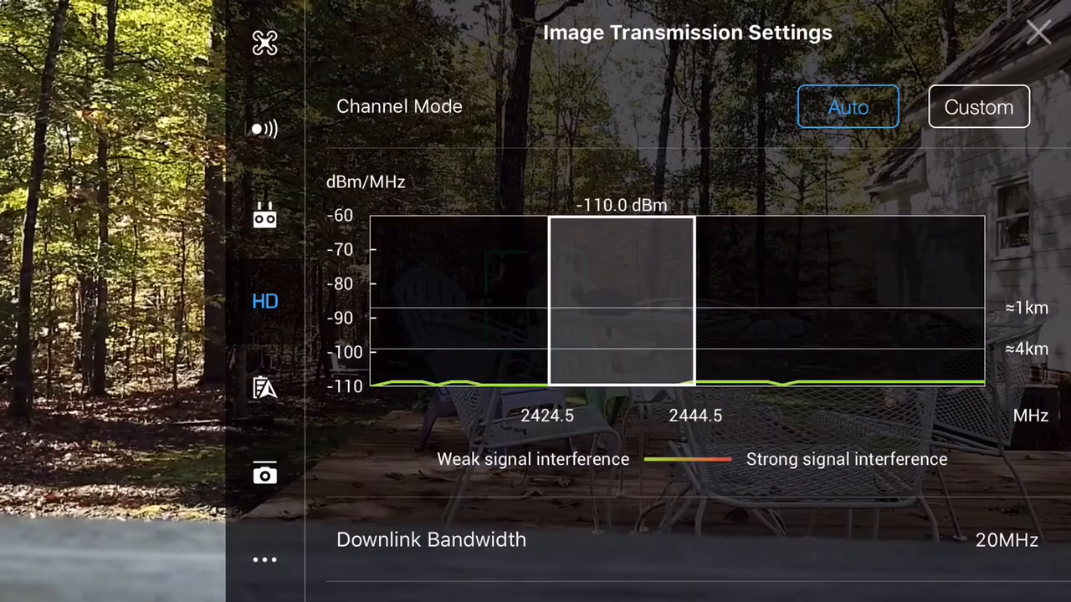